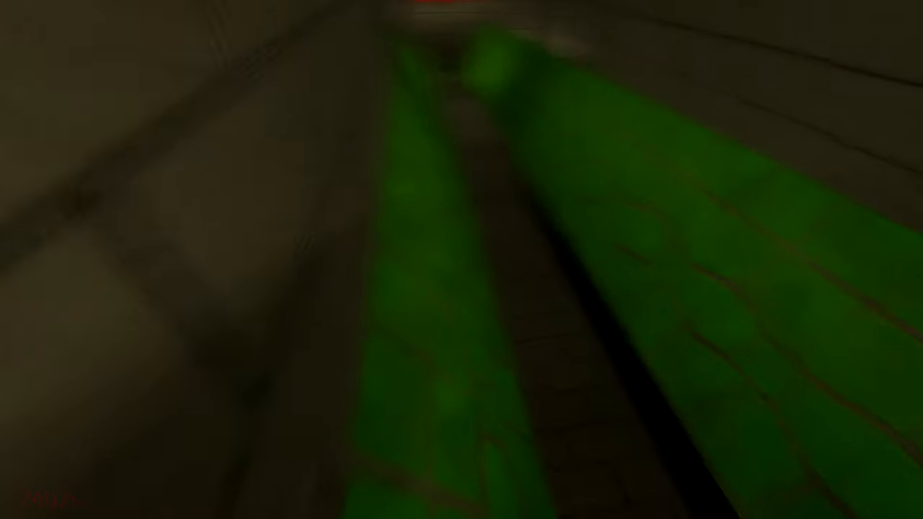
pyautogui.moveTo(461, 260)
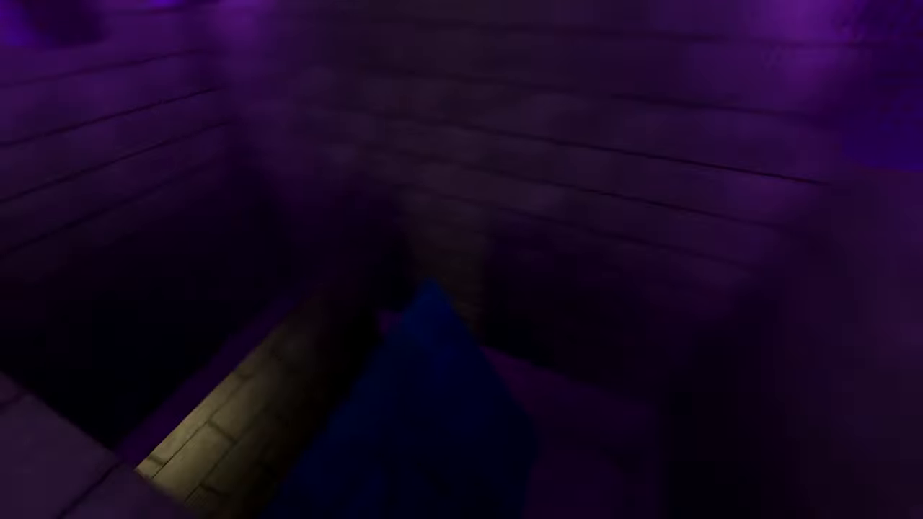
pyautogui.moveTo(462, 259)
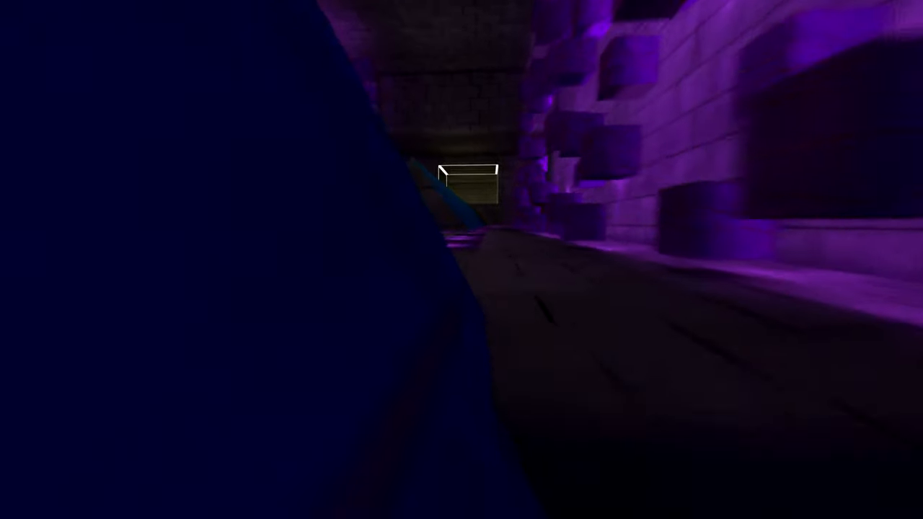